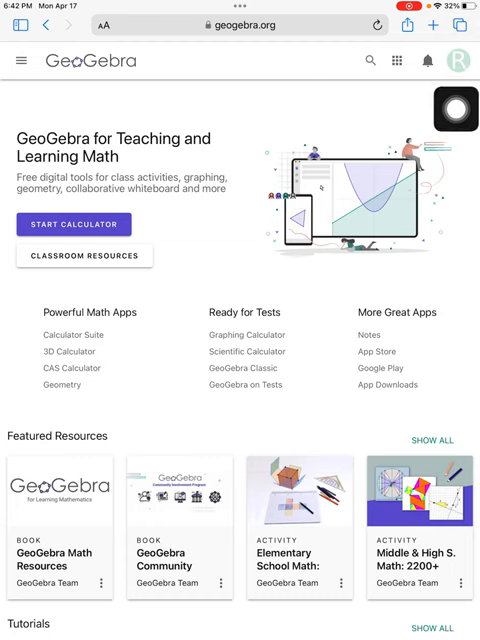
- Search GeoGebra classroom resources for 'Tars' to list Tarsia activities
{"action": "left_click", "coordinate": [368, 59]}
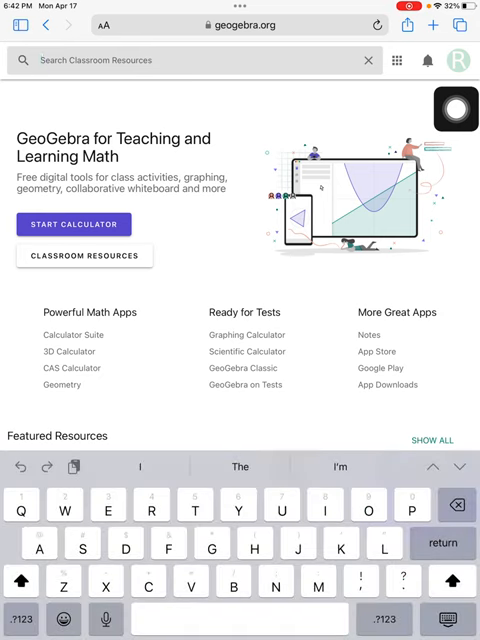
{"action": "type", "text": "Tarsia"}
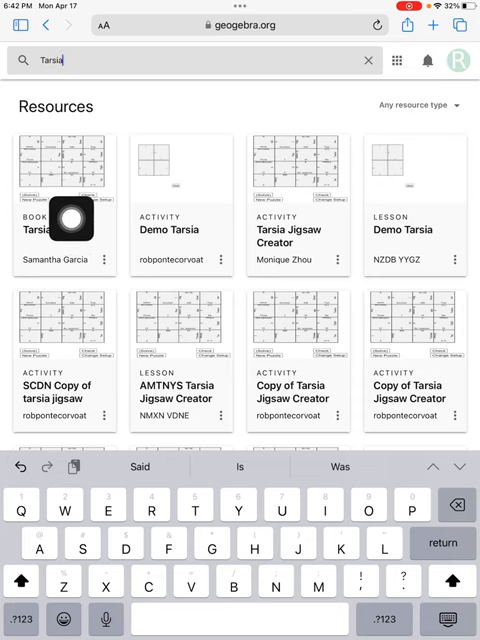
{"action": "left_click", "coordinate": [65, 205]}
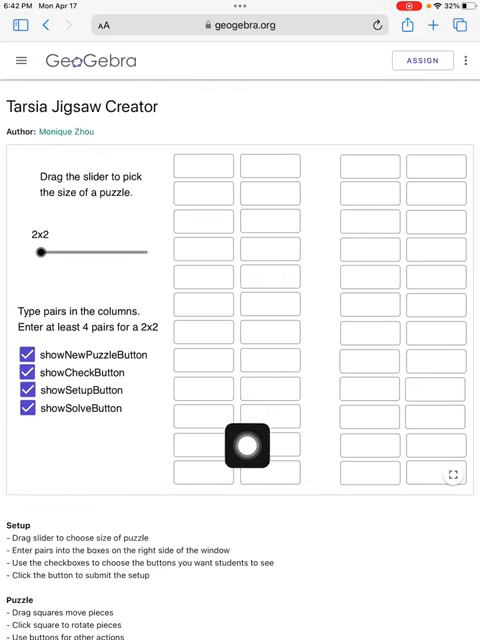
{"action": "left_click_drag", "start_coordinate": [245, 447], "coordinate": [343, 128]}
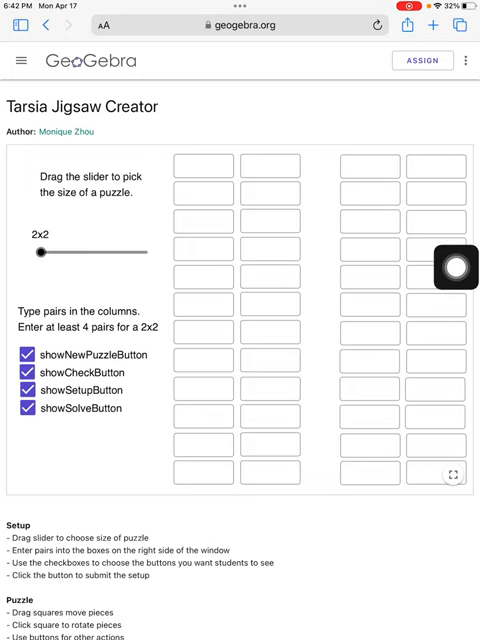
{"action": "left_click", "coordinate": [470, 60]}
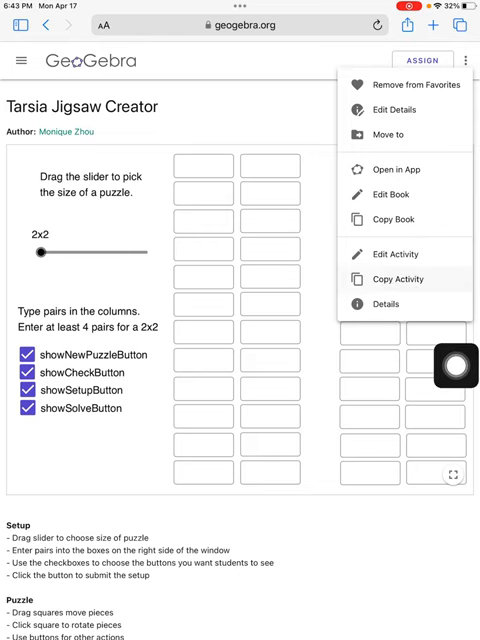
- Copy the activity as 'Copy of Tarsia Jigsaw Creator' and open its puzzle applet for editing
{"action": "left_click", "coordinate": [396, 279]}
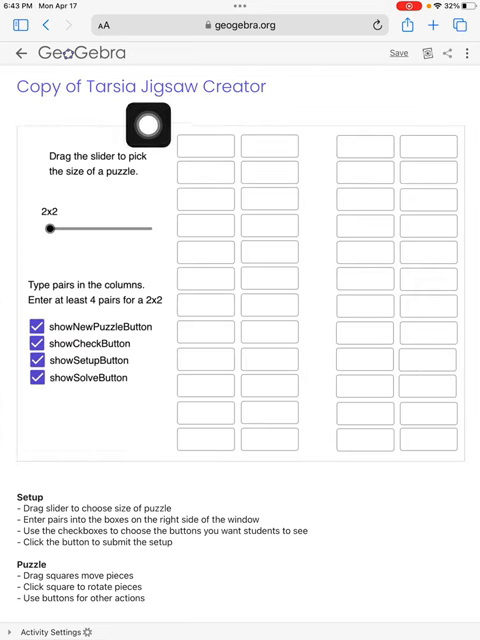
{"action": "left_click", "coordinate": [145, 86]}
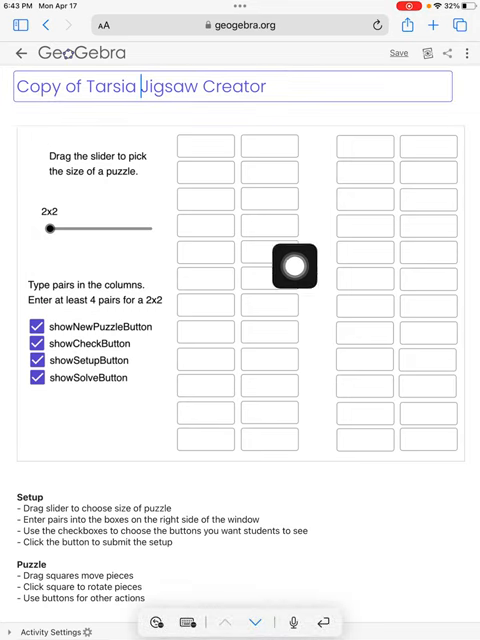
{"action": "left_click_drag", "start_coordinate": [295, 267], "coordinate": [197, 244]}
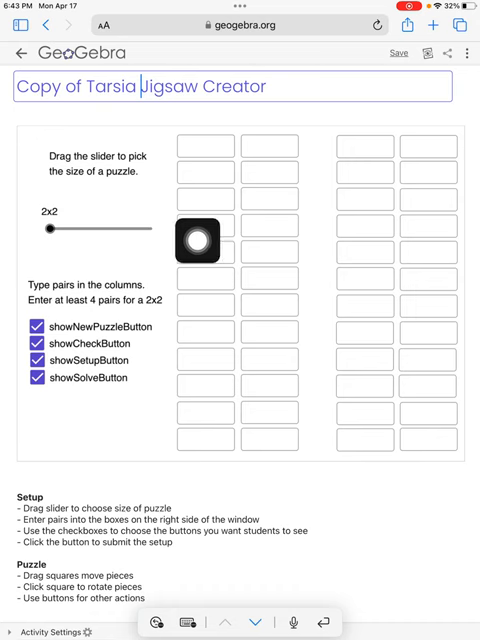
{"action": "left_click_drag", "start_coordinate": [196, 242], "coordinate": [24, 230]}
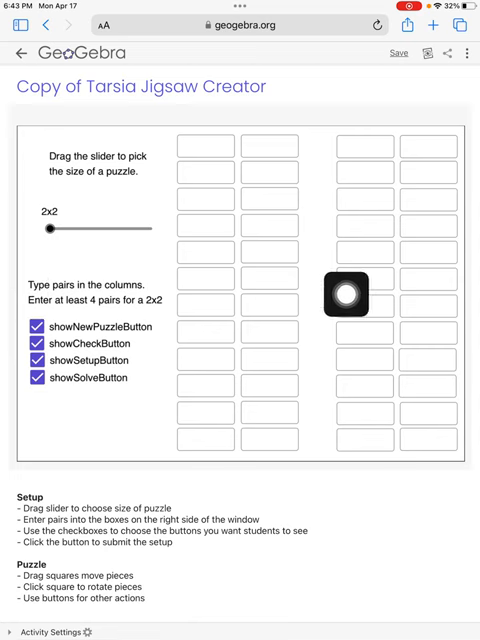
{"action": "left_click_drag", "start_coordinate": [347, 296], "coordinate": [459, 240]}
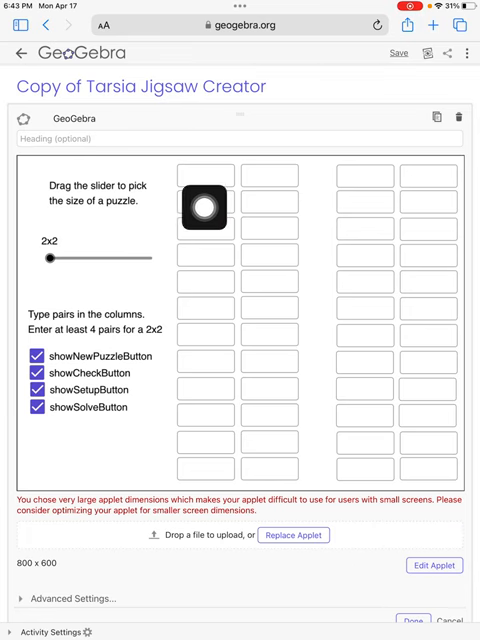
- Enter the letter pairs A–a, B–b, C–c and E–e into the puzzle's pair boxes
{"action": "left_click", "coordinate": [204, 174]}
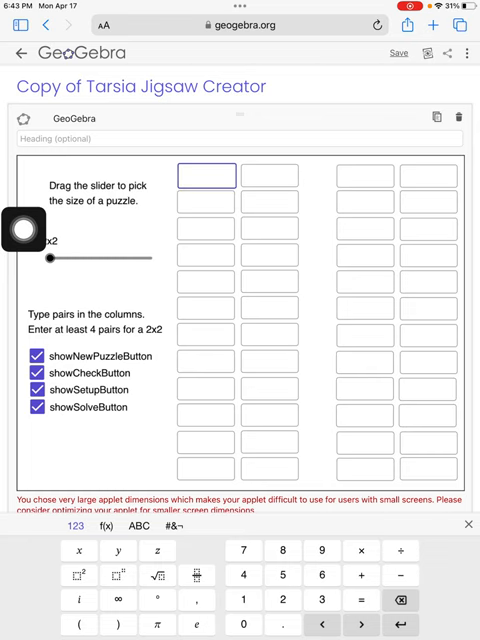
{"action": "type", "text": "A"}
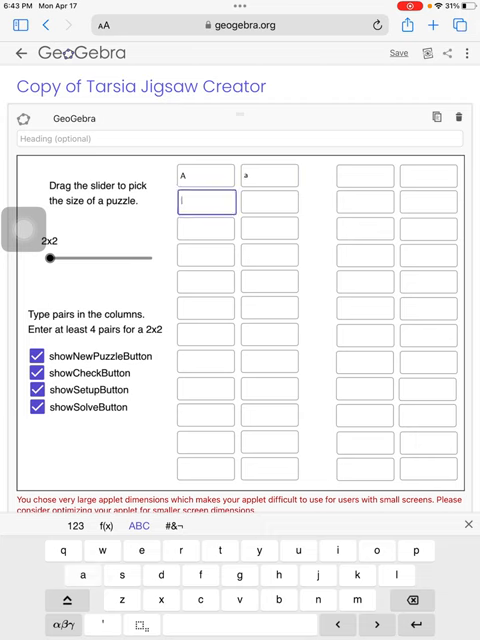
{"action": "left_click", "coordinate": [66, 601]}
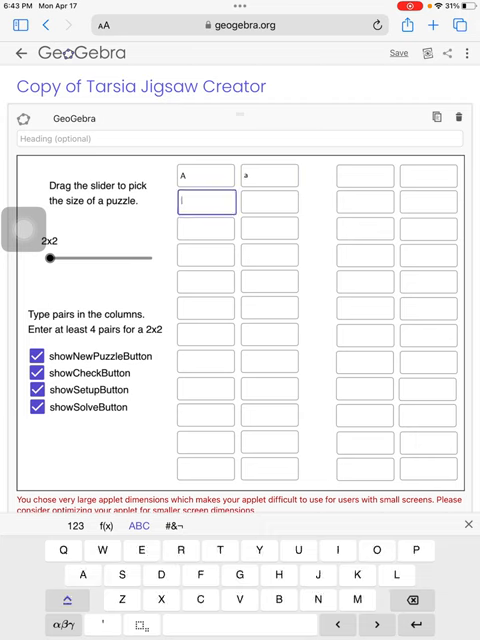
{"action": "type", "text": "B"}
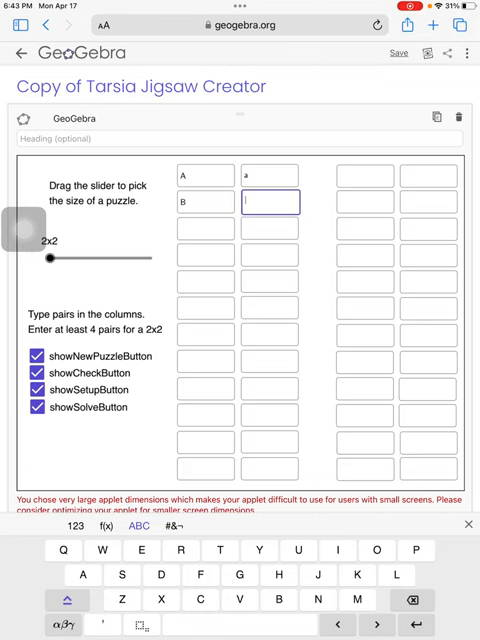
{"action": "type", "text": "B"}
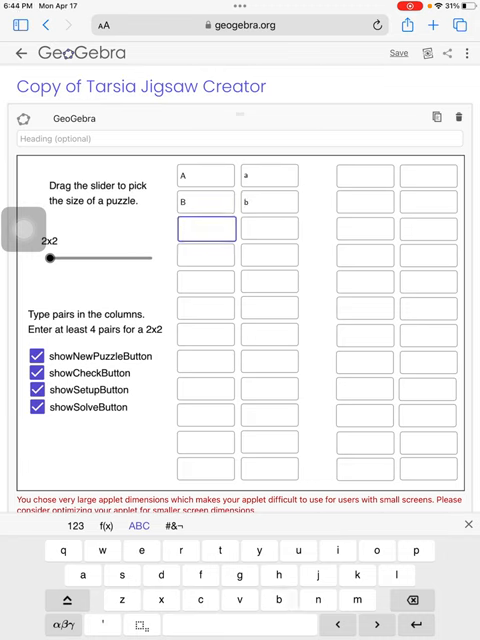
{"action": "type", "text": "C"}
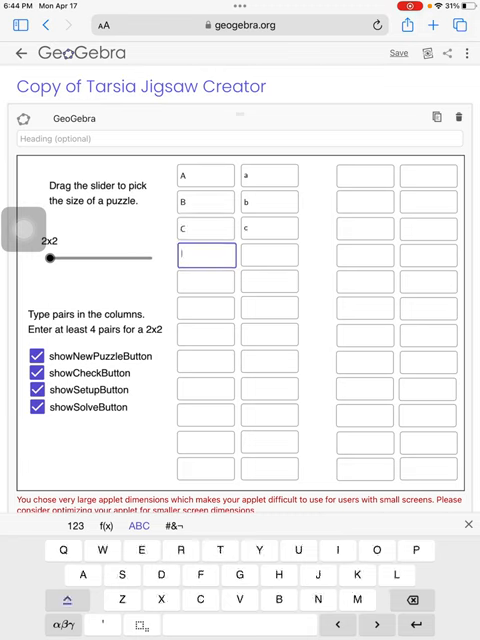
{"action": "type", "text": "E"}
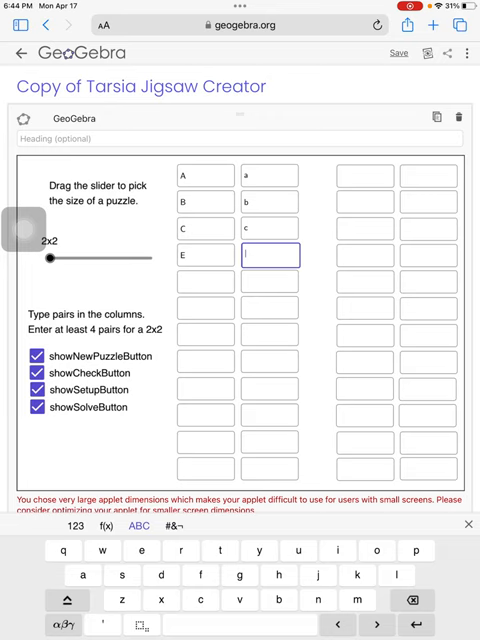
{"action": "type", "text": "d"}
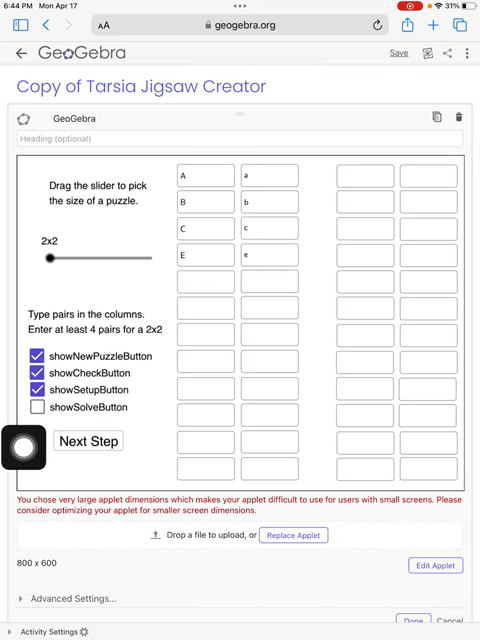
- Hide the new-puzzle and setup buttons and generate the 2x2 letter jigsaw
{"action": "left_click", "coordinate": [38, 389]}
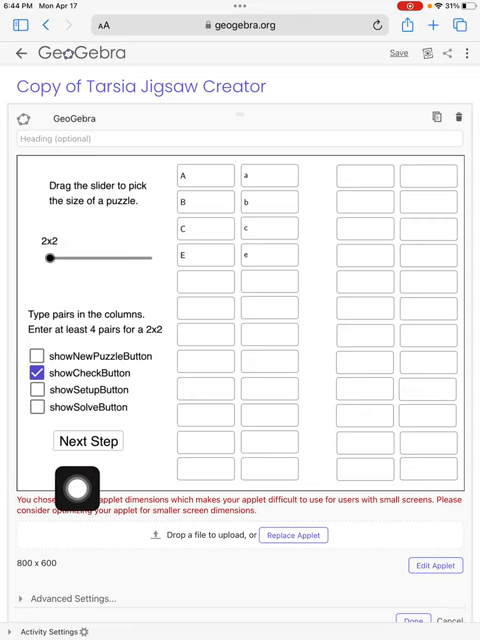
{"action": "left_click", "coordinate": [88, 440]}
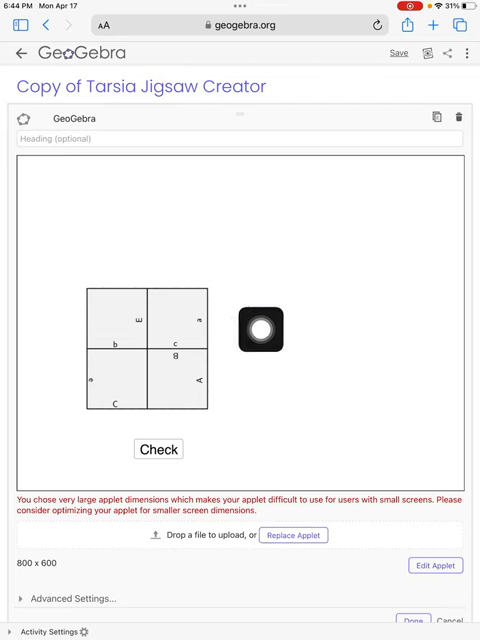
{"action": "left_click_drag", "start_coordinate": [263, 331], "coordinate": [175, 562]}
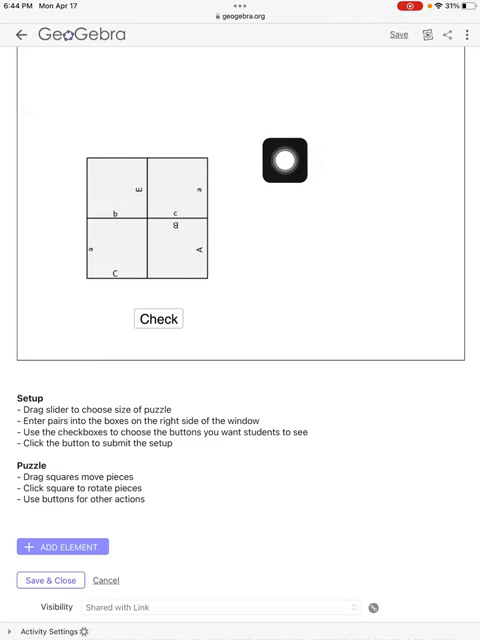
- Save and close the edited puzzle copy, returning to the home page
{"action": "left_click_drag", "start_coordinate": [284, 164], "coordinate": [120, 564]}
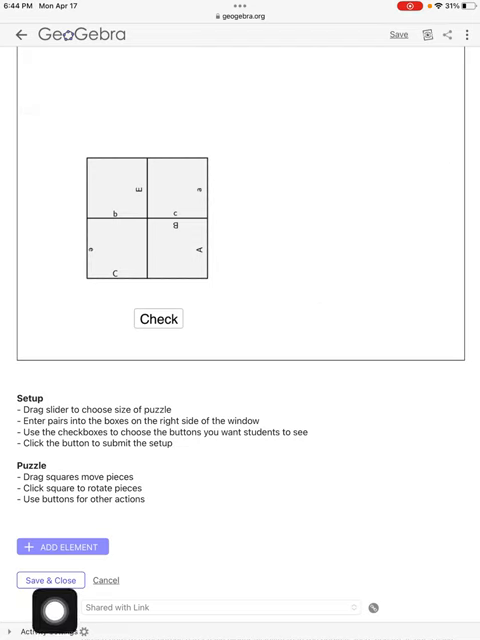
{"action": "left_click", "coordinate": [50, 580]}
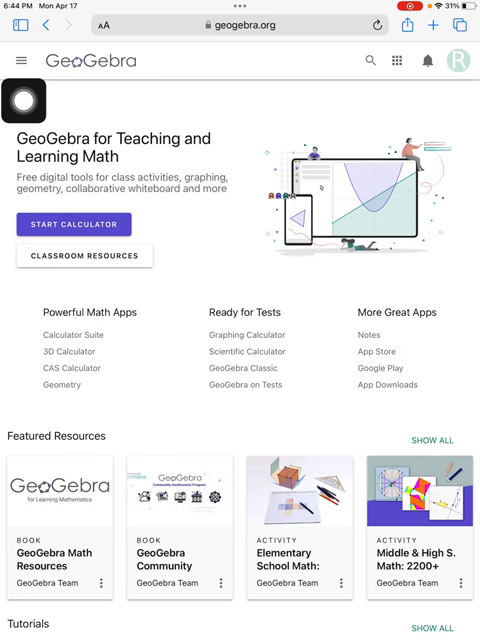
- Open the saved Copy of Tarsia Jigsaw Creator and start assigning it as a lesson
{"action": "left_click", "coordinate": [22, 61]}
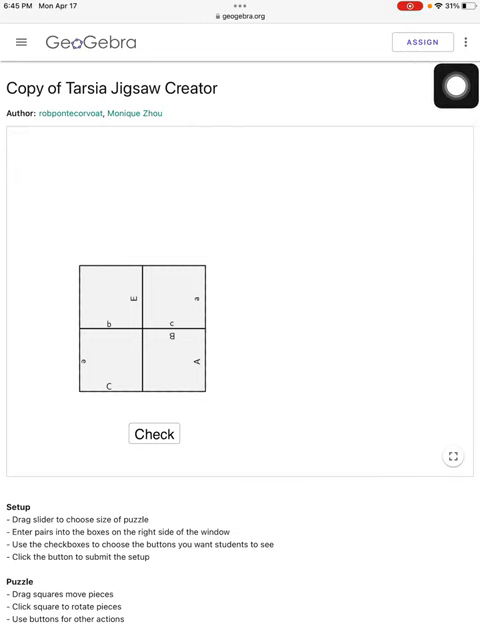
{"action": "left_click", "coordinate": [422, 42]}
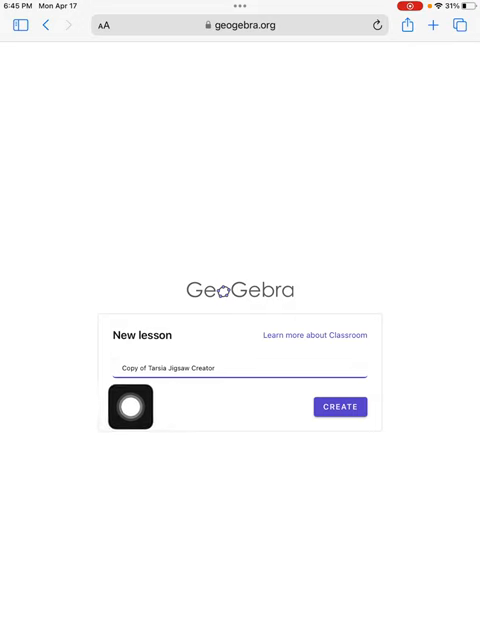
- Create the Classroom lesson and view its join code VG8D M7YN
{"action": "left_click", "coordinate": [341, 406]}
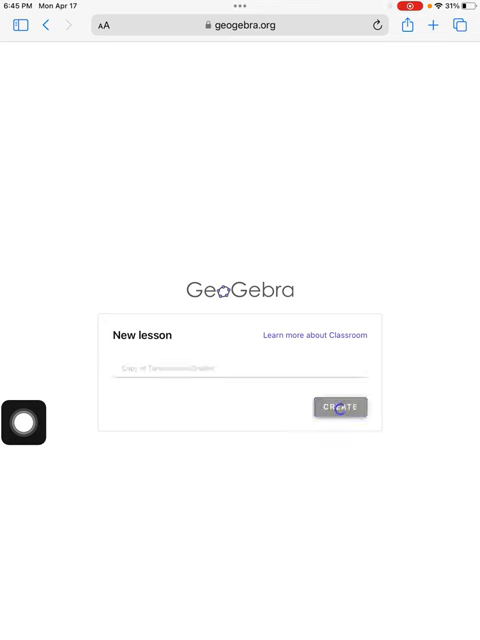
{"action": "left_click", "coordinate": [343, 408]}
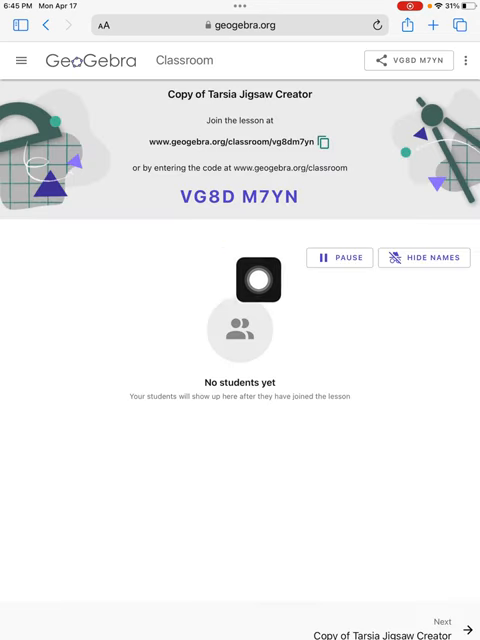
{"action": "left_click_drag", "start_coordinate": [258, 279], "coordinate": [301, 232]}
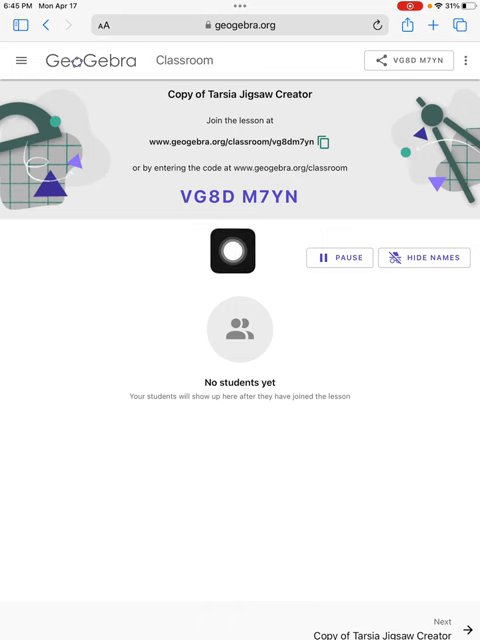
{"action": "left_click_drag", "start_coordinate": [240, 251], "coordinate": [25, 291]}
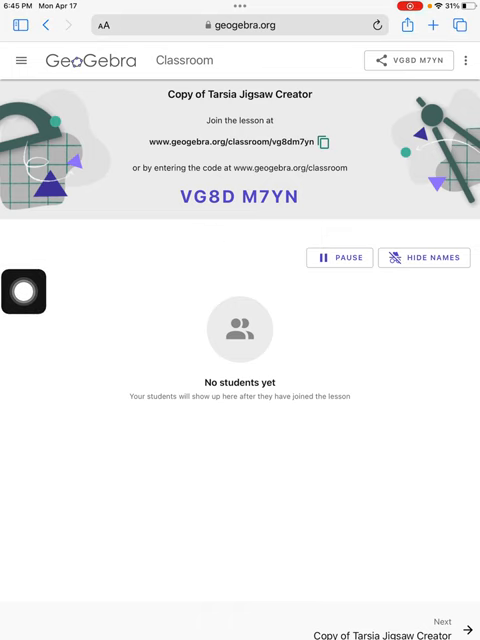